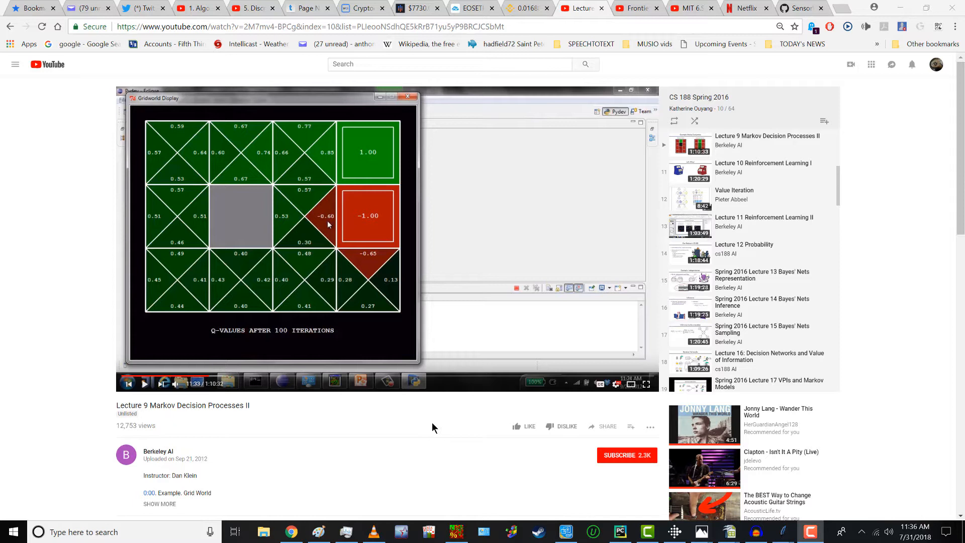
{"action": "mouse_move", "coordinate": [464, 427]}
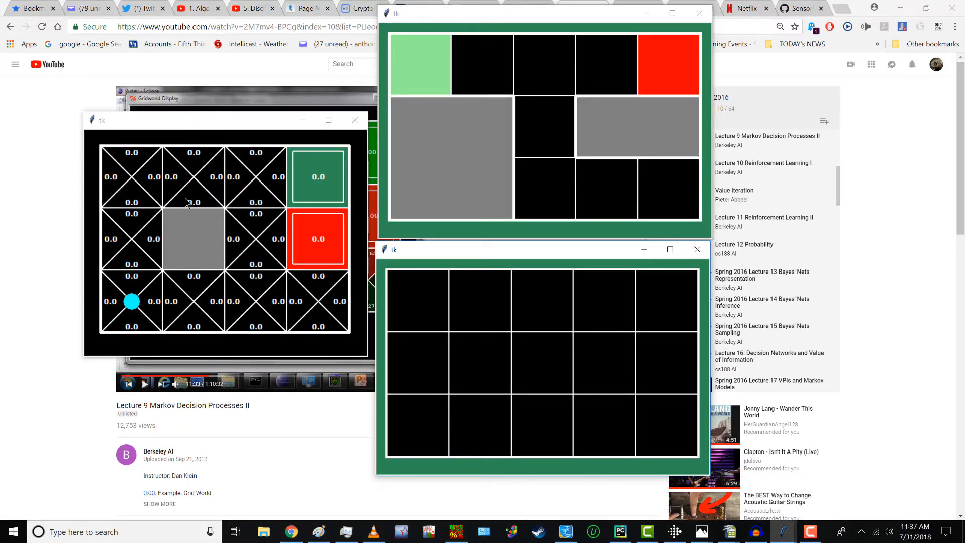
{"action": "mouse_move", "coordinate": [187, 129]}
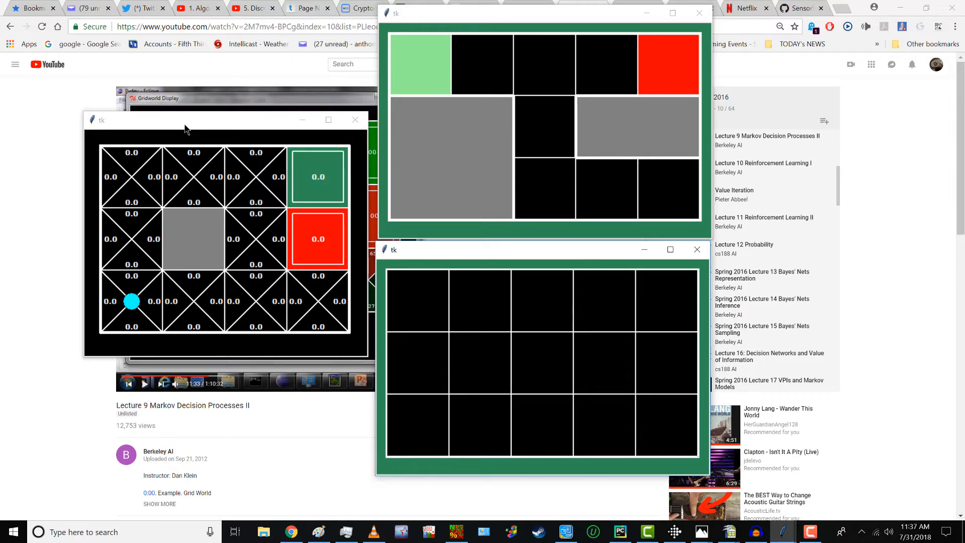
{"action": "mouse_move", "coordinate": [562, 30]}
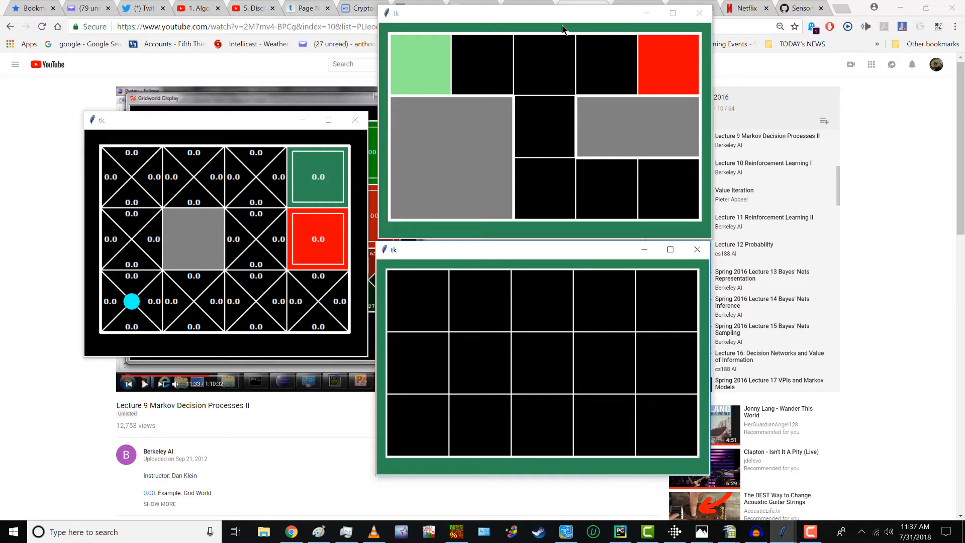
{"action": "mouse_move", "coordinate": [567, 20]}
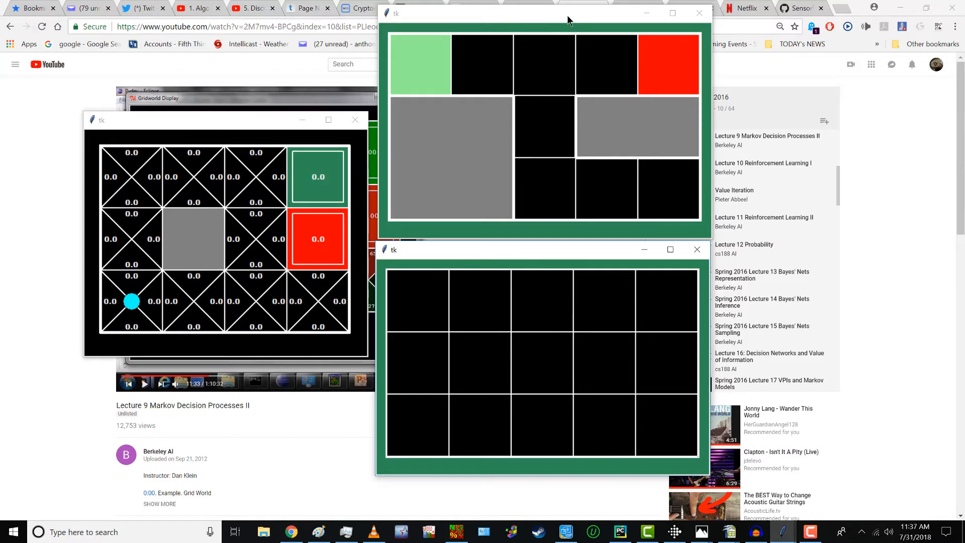
{"action": "mouse_move", "coordinate": [600, 423]}
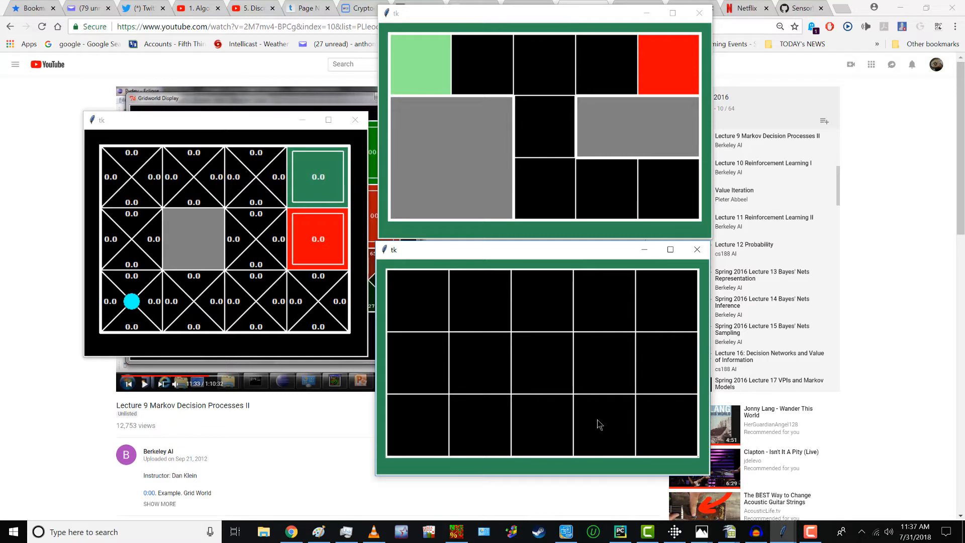
{"action": "mouse_move", "coordinate": [663, 301]}
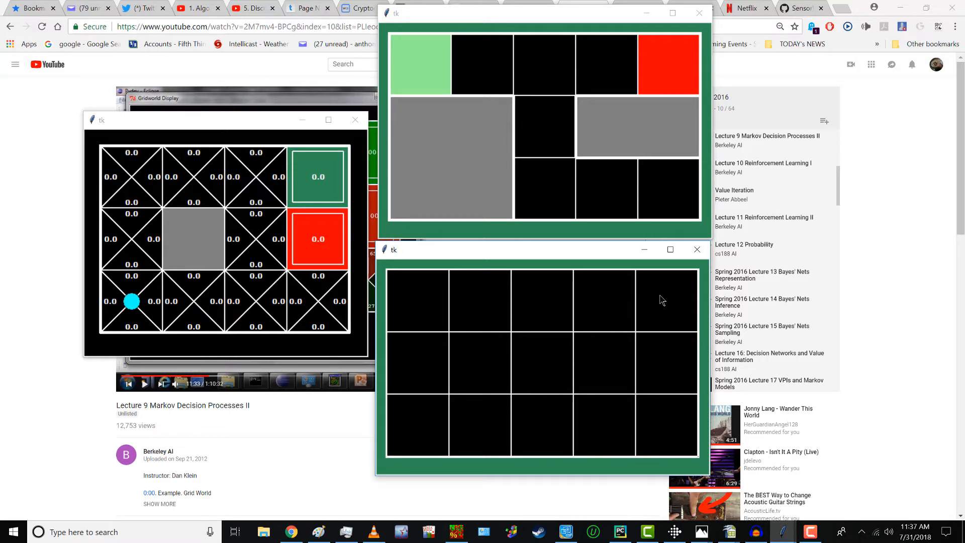
{"action": "mouse_move", "coordinate": [669, 429]}
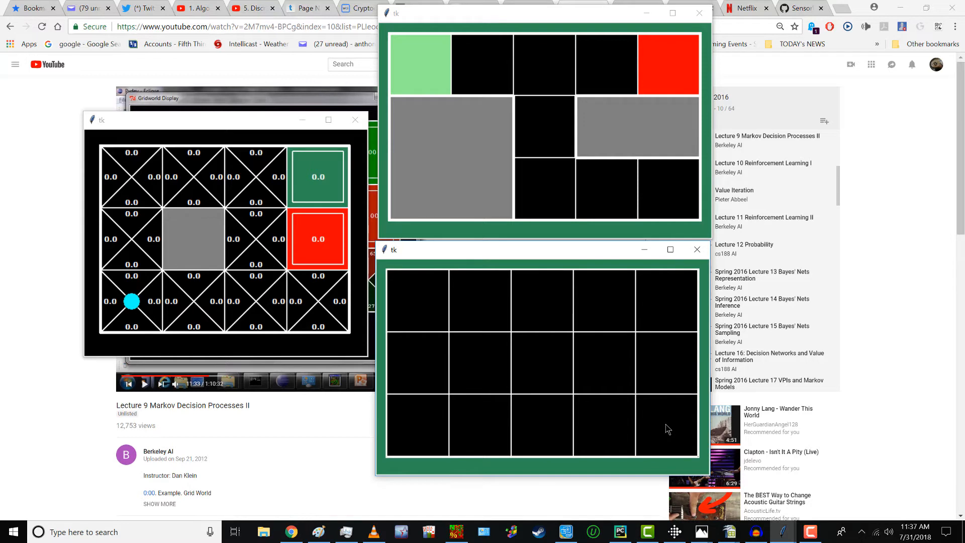
{"action": "mouse_move", "coordinate": [624, 435]}
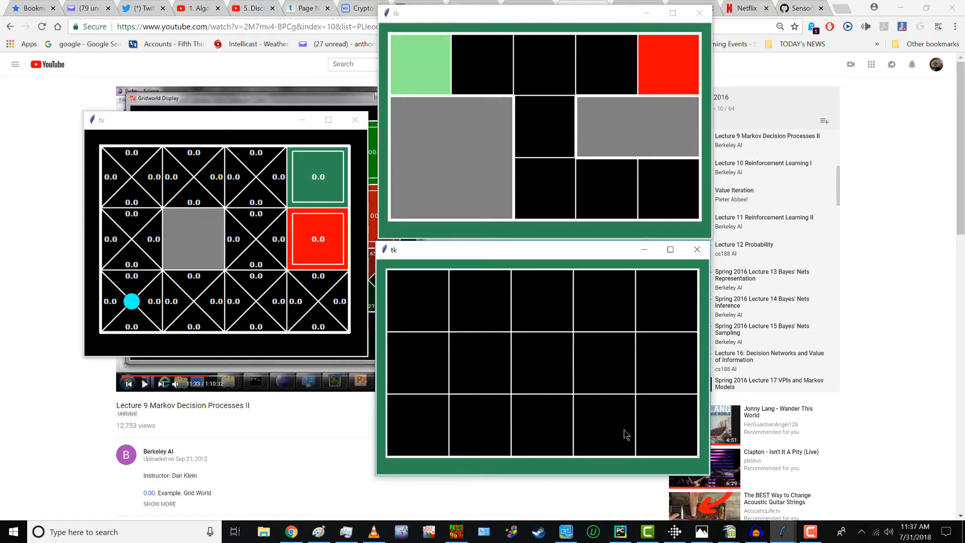
{"action": "mouse_move", "coordinate": [549, 430]}
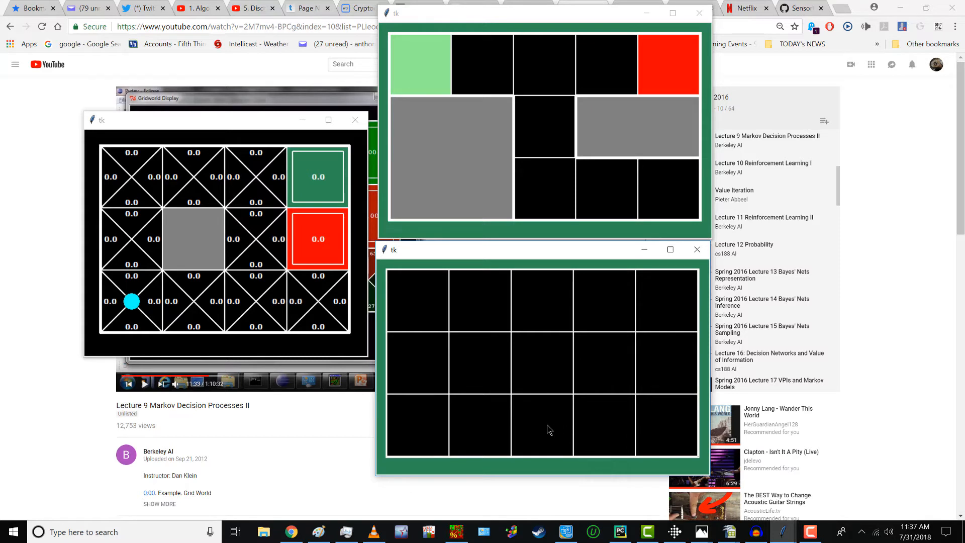
{"action": "mouse_move", "coordinate": [476, 338]}
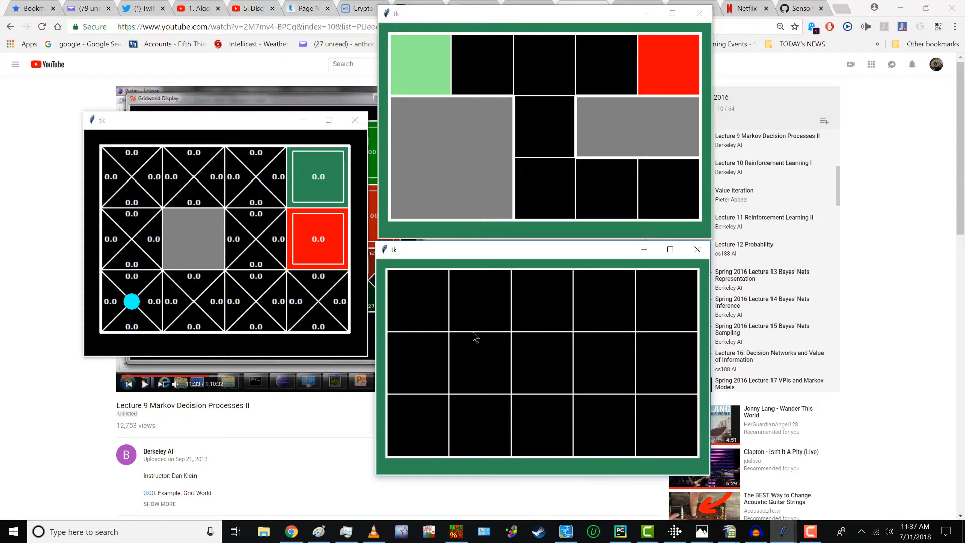
{"action": "mouse_move", "coordinate": [614, 442]}
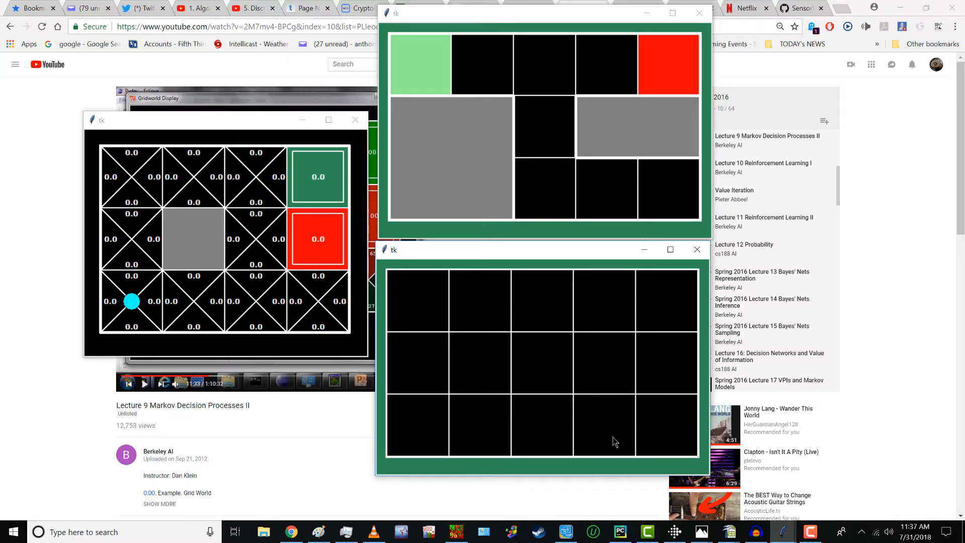
{"action": "mouse_move", "coordinate": [553, 439]}
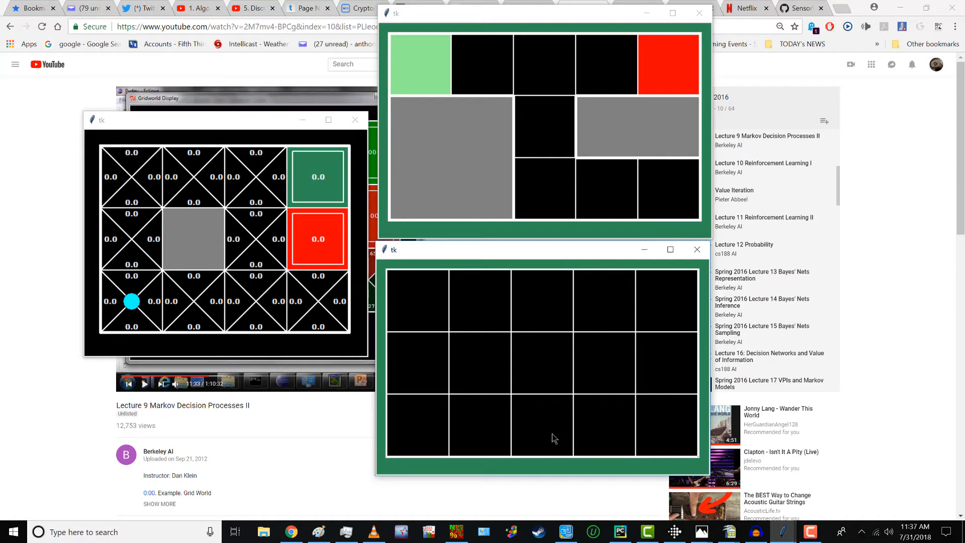
{"action": "mouse_move", "coordinate": [604, 440]}
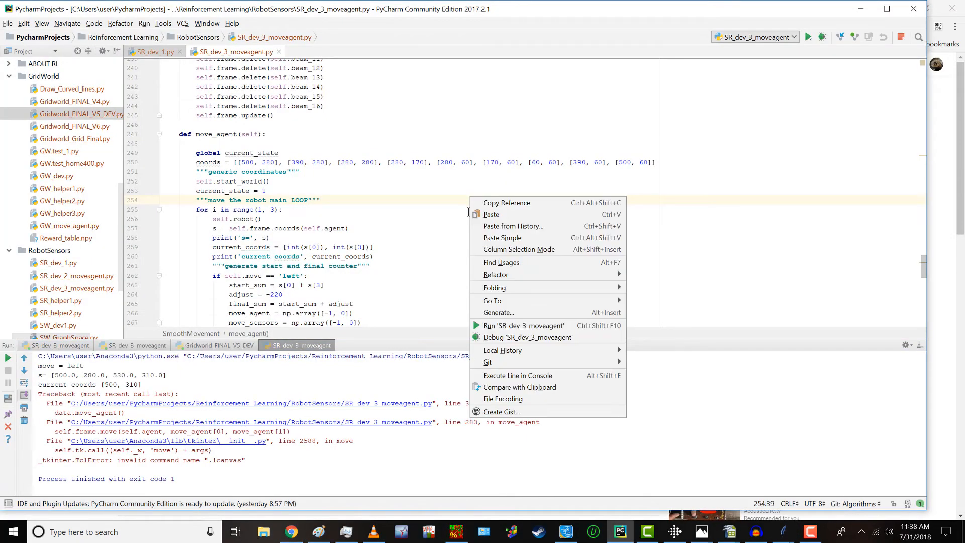
Step: Rerun SR_dev_3_moveagent to reopen the grid with the cyan robot and sensor beams
{"action": "left_click", "coordinate": [524, 325]}
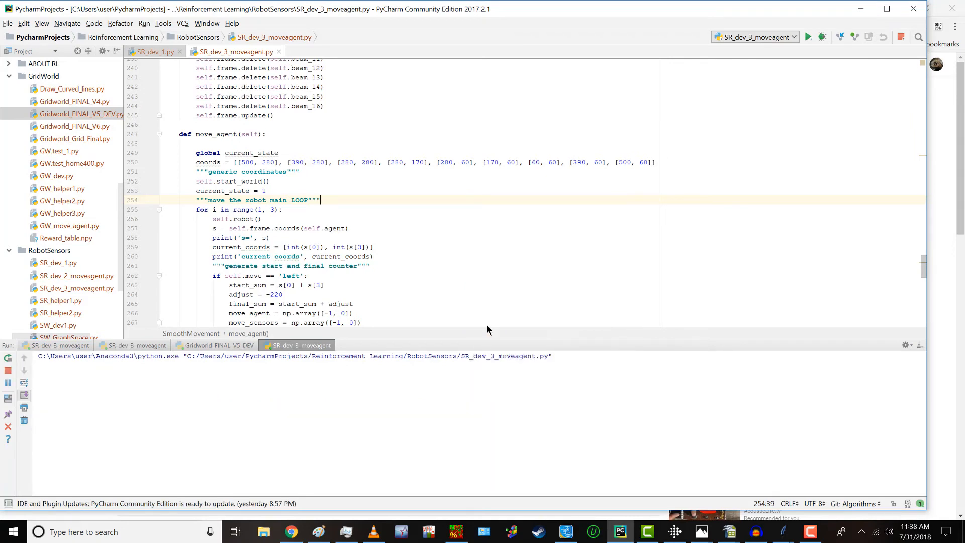
{"action": "left_click", "coordinate": [808, 37]}
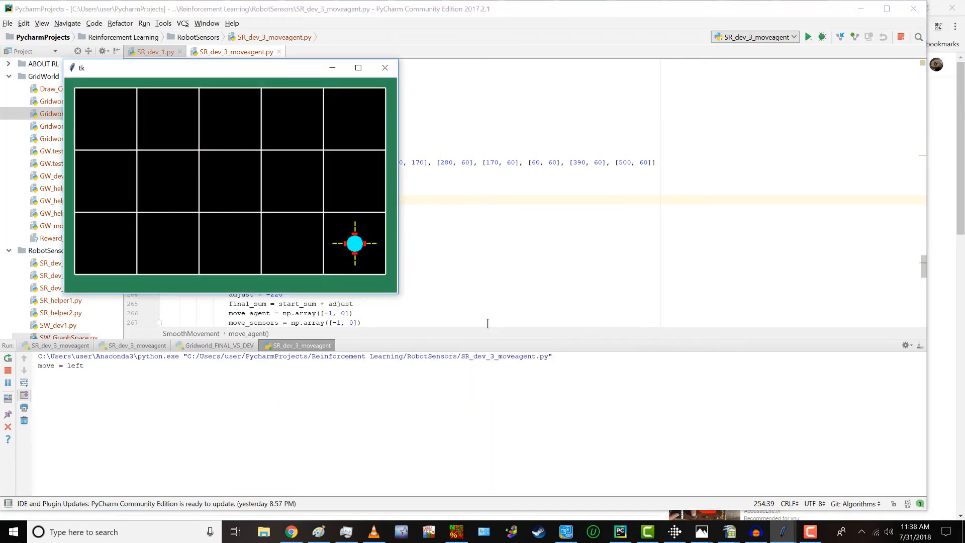